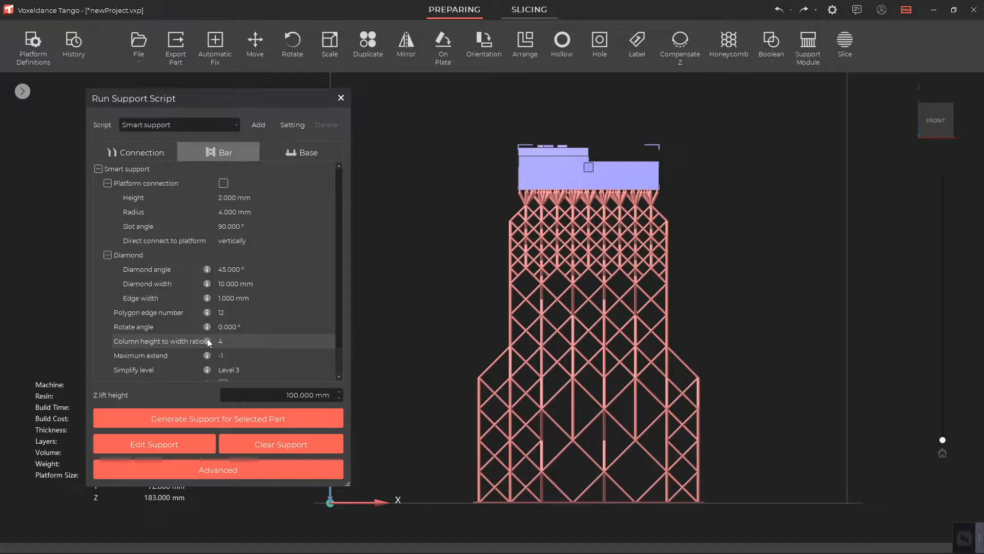
mouse_move(208, 341)
type("2")
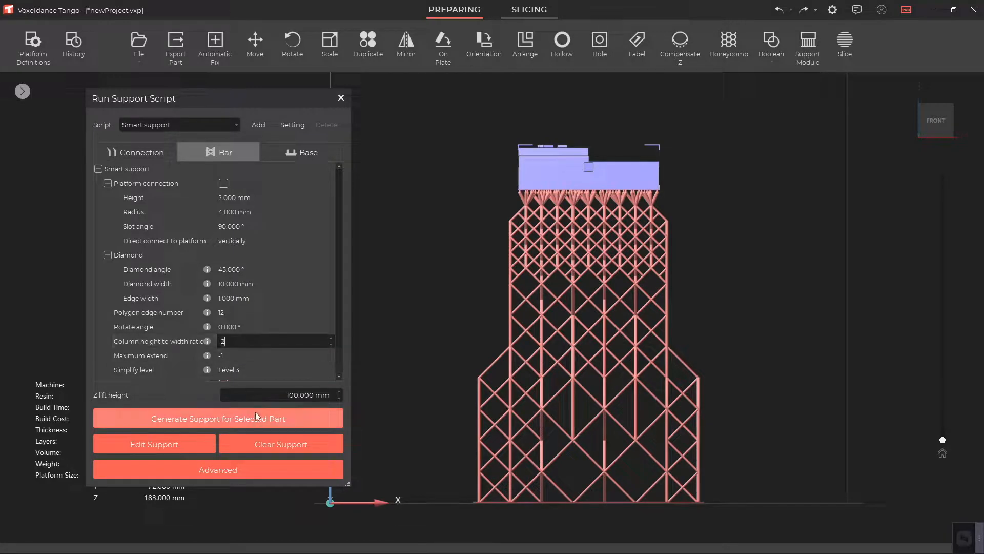
- Regenerate the block's smart supports at column height-to-width ratio 8, replacing the existing support
left_click(218, 418)
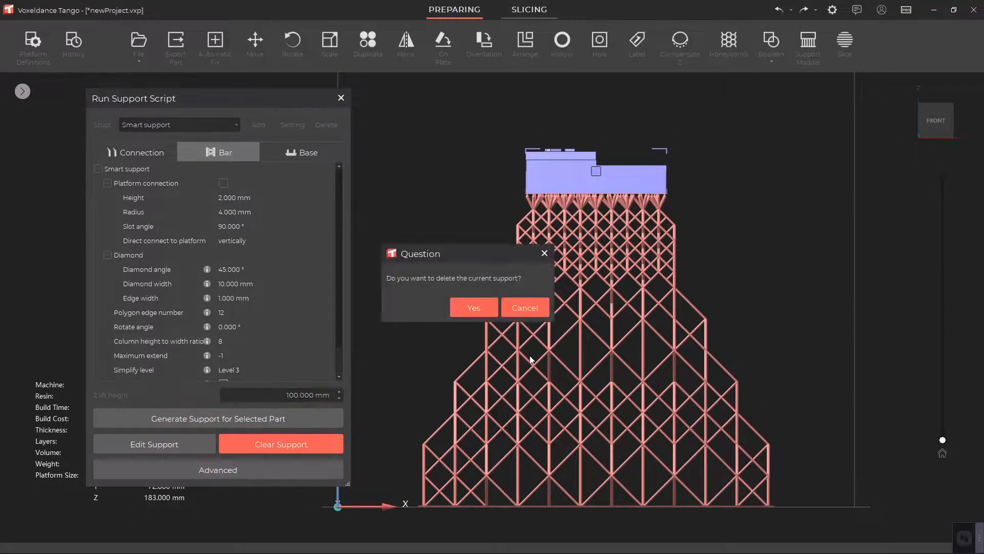
left_click(473, 308)
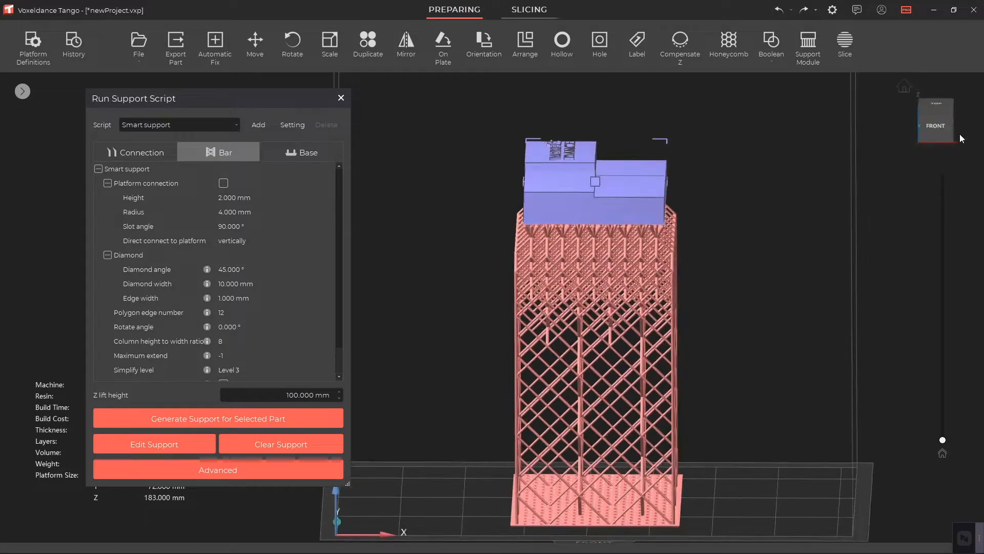
- From the front view, rebuild the block's supports at column height-to-width ratio 3, replacing the old ones
left_click(936, 112)
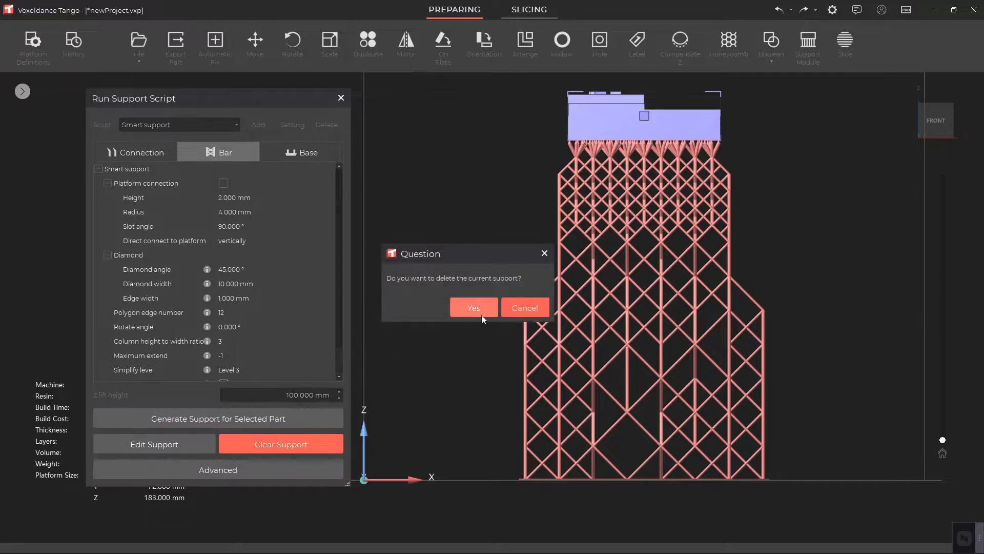
left_click(473, 308)
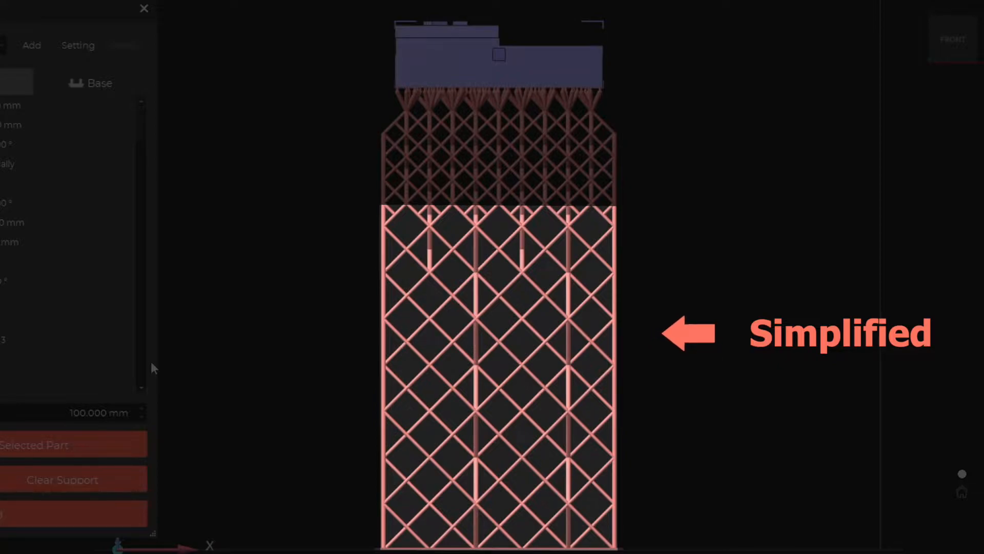
- Switch the smart support simplify level to Level 2, then return it to Level 3
left_click(420, 205)
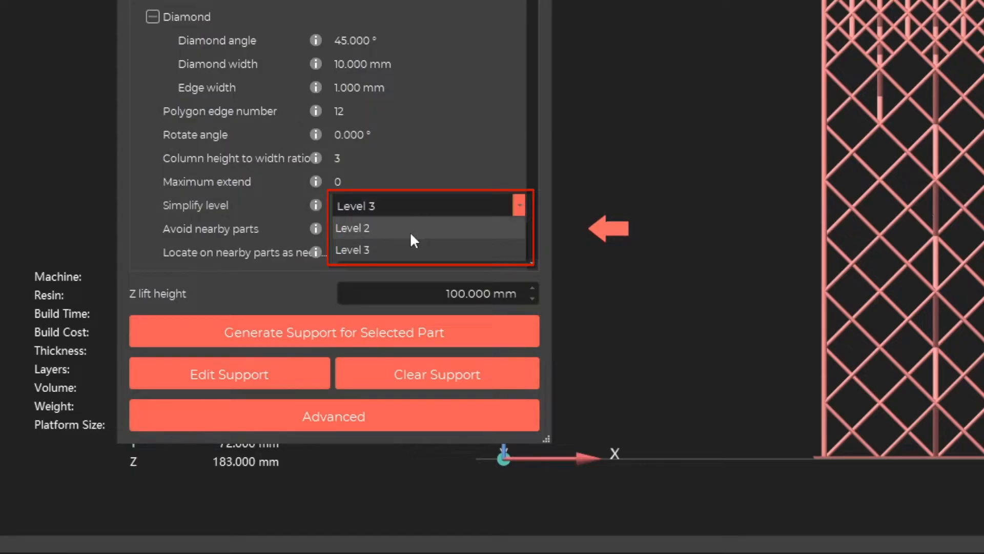
left_click(352, 227)
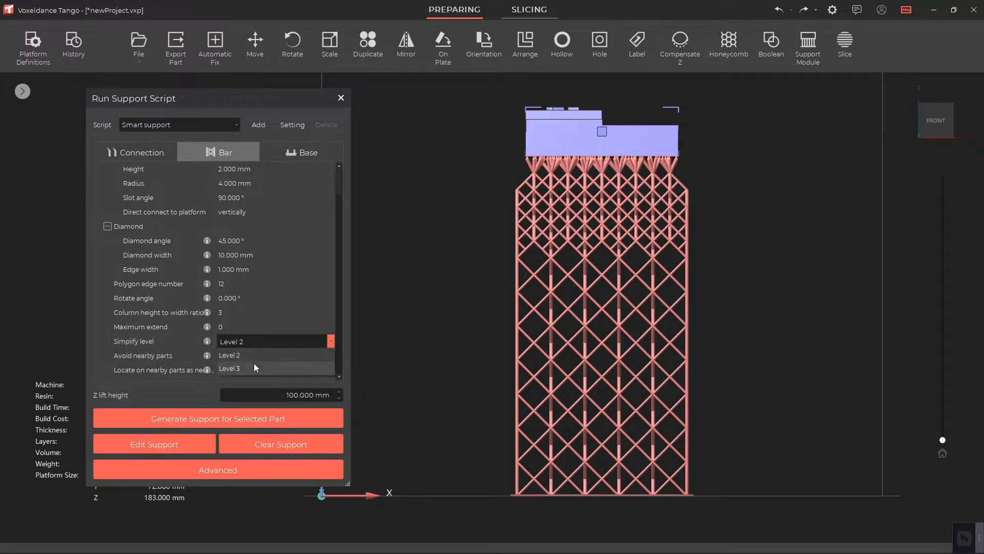
left_click(230, 368)
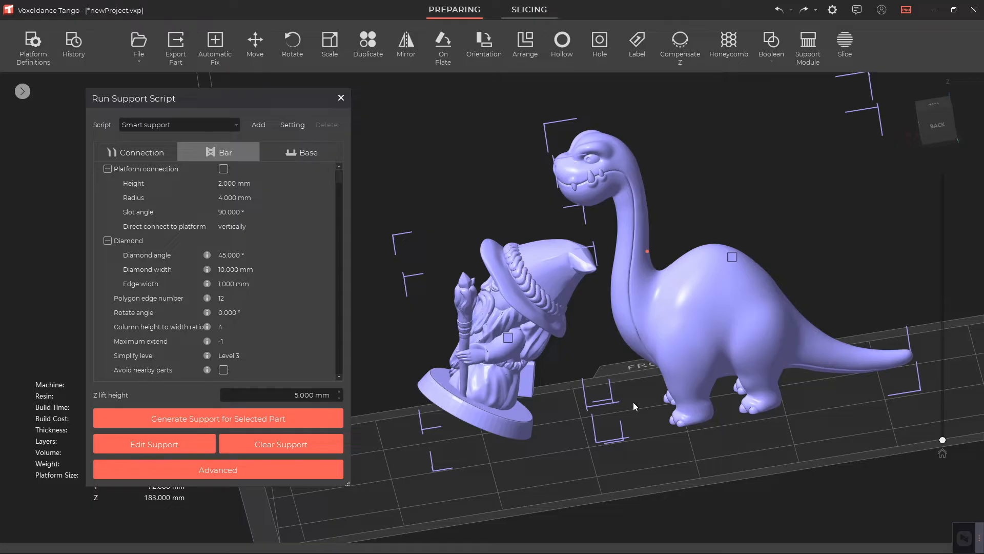
- Generate supports for the dinosaur and wizard, enable Avoid nearby parts, and regenerate
left_click(217, 418)
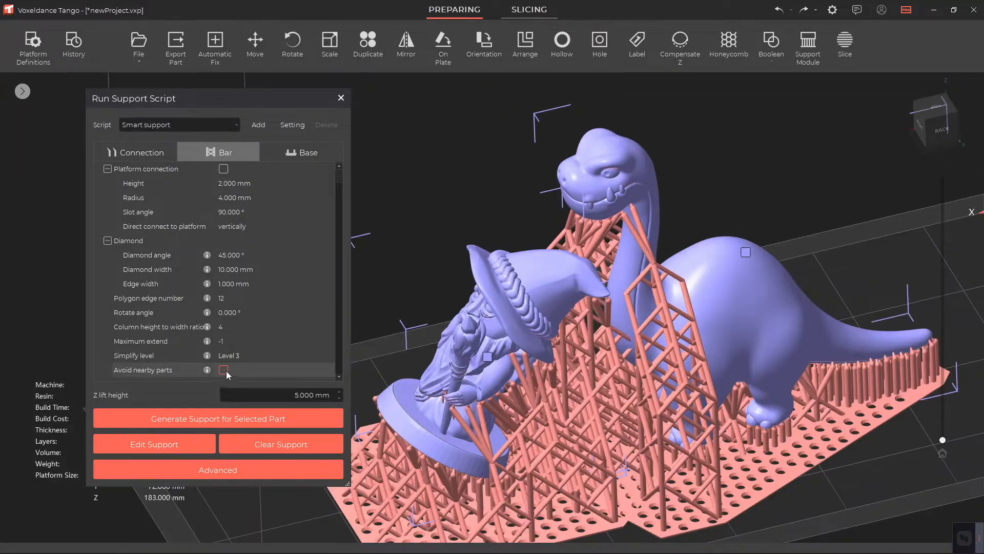
left_click(223, 369)
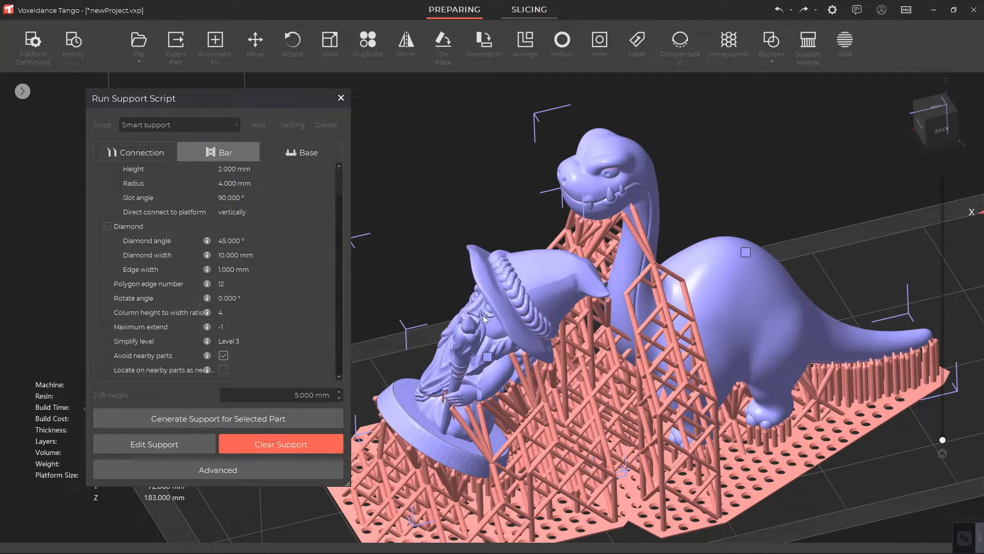
left_click(218, 418)
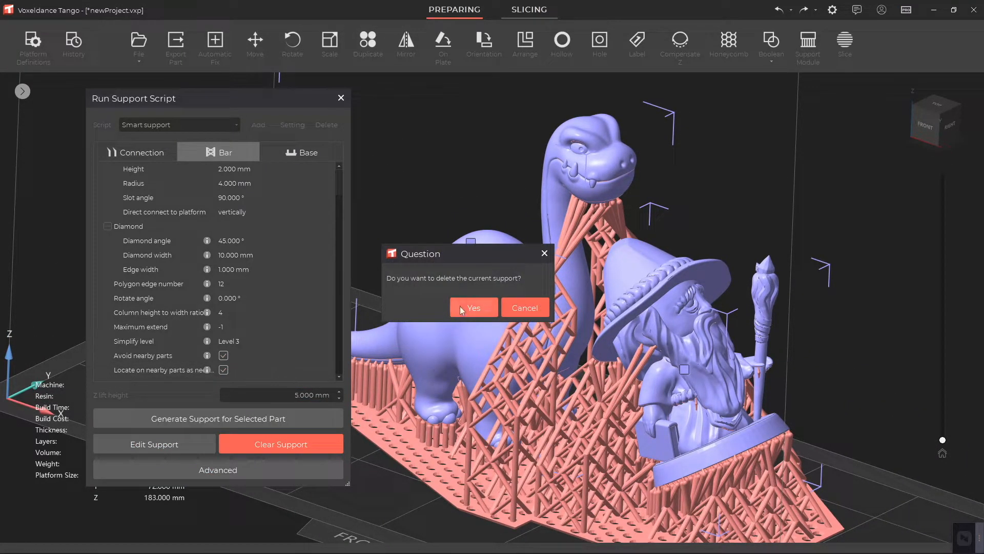
- Replace the current supports with new ones that avoid the wizard and land on nearby parts
left_click(473, 307)
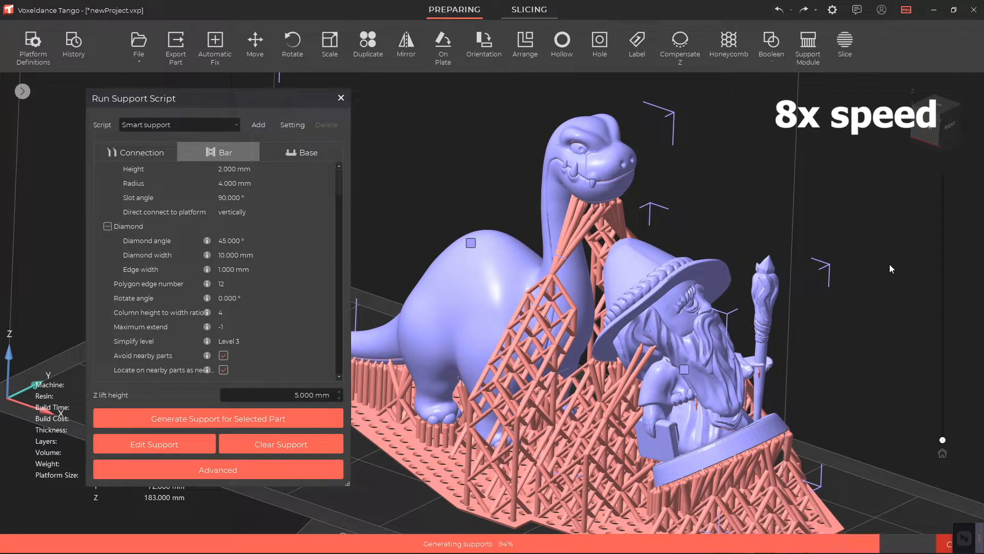